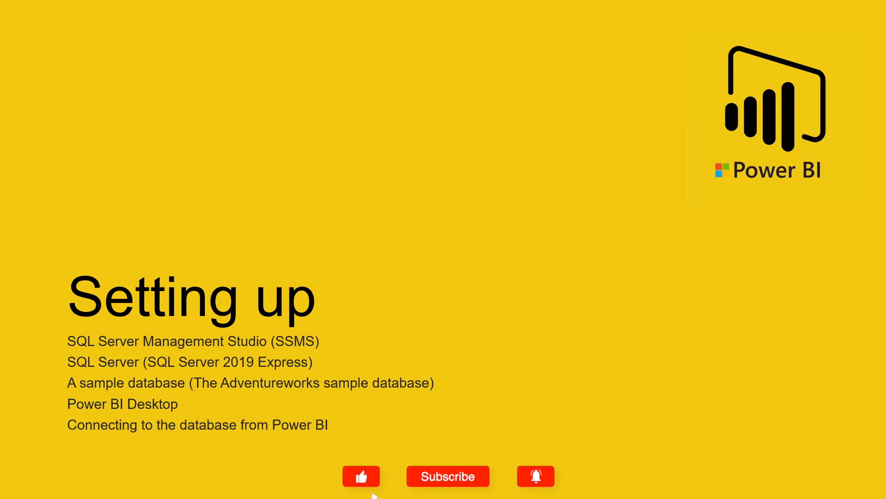
Step: Install Management Studio 18.8 into D:\Microsoft SQL Server Management Studio 18
{"action": "left_click", "coordinate": [448, 476]}
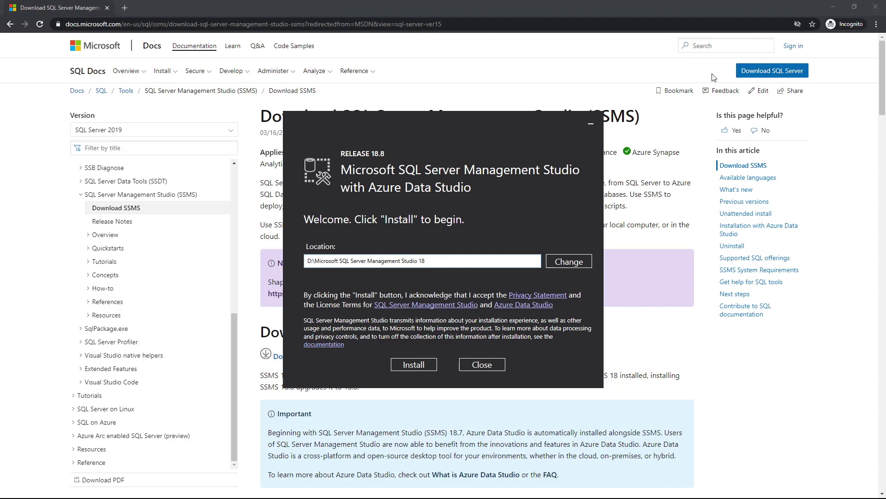
{"action": "left_click", "coordinate": [414, 365]}
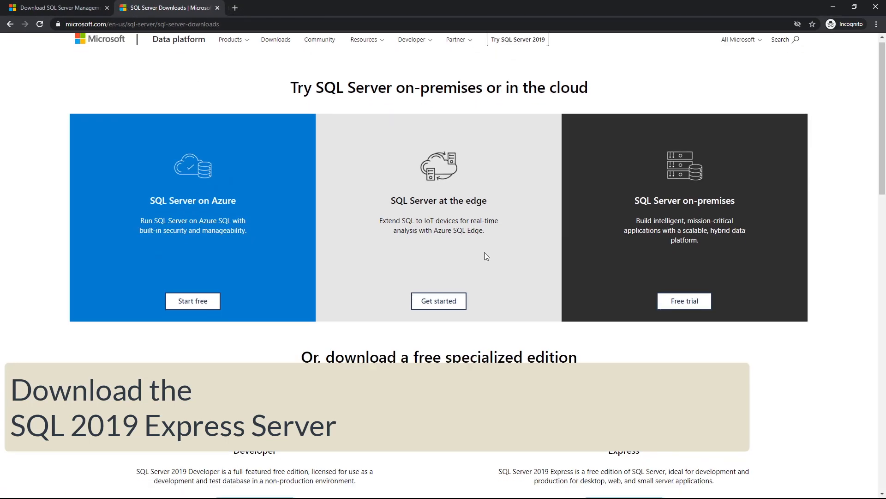
Step: Download SQL Server 2019 Express from the free editions list and run its installer
{"action": "scroll", "scroll_direction": "down", "scroll_amount": 3}
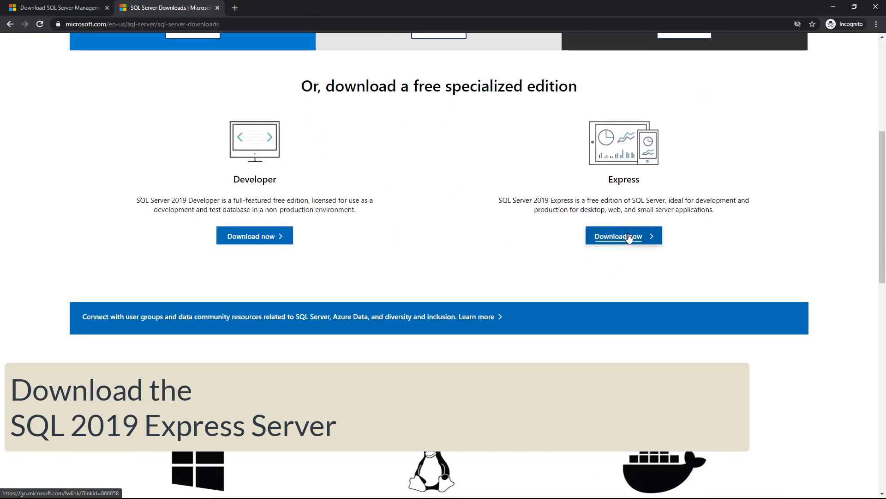
{"action": "left_click", "coordinate": [623, 236]}
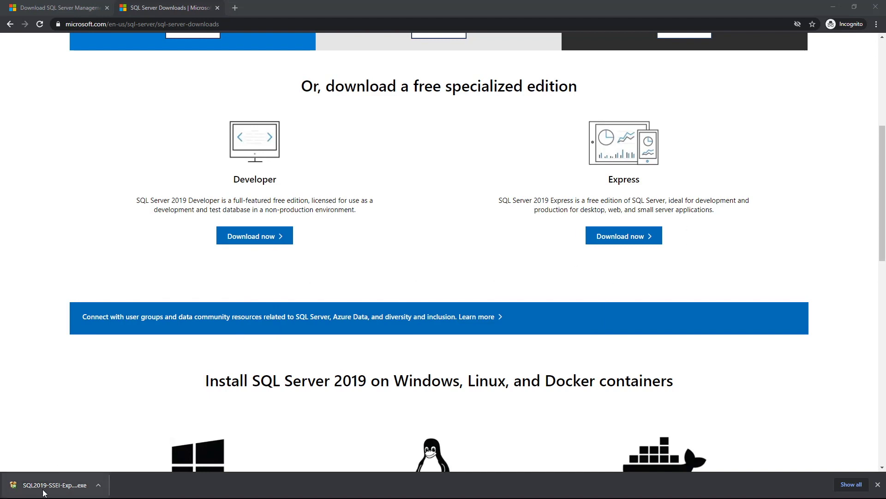
{"action": "left_click", "coordinate": [624, 235]}
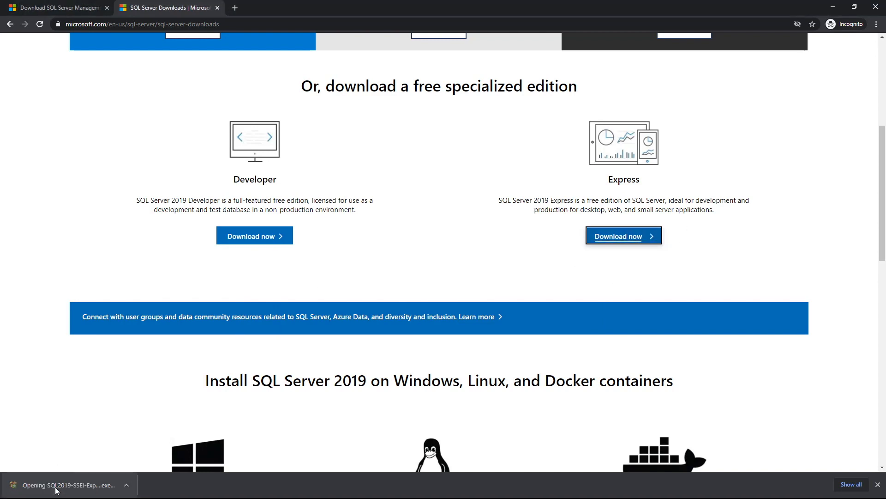
{"action": "left_click", "coordinate": [67, 485]}
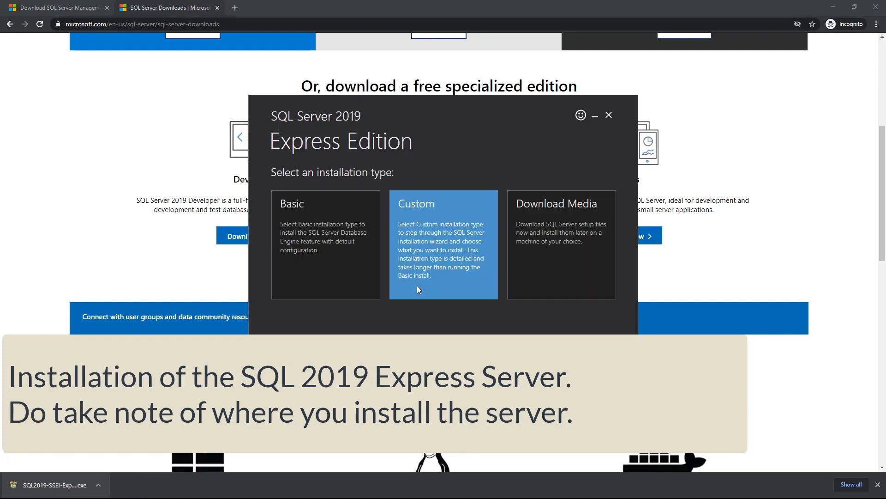
Step: Run a Custom SQL Express install to D:\Microsoft SQL Server with license accepted
{"action": "left_click", "coordinate": [325, 244]}
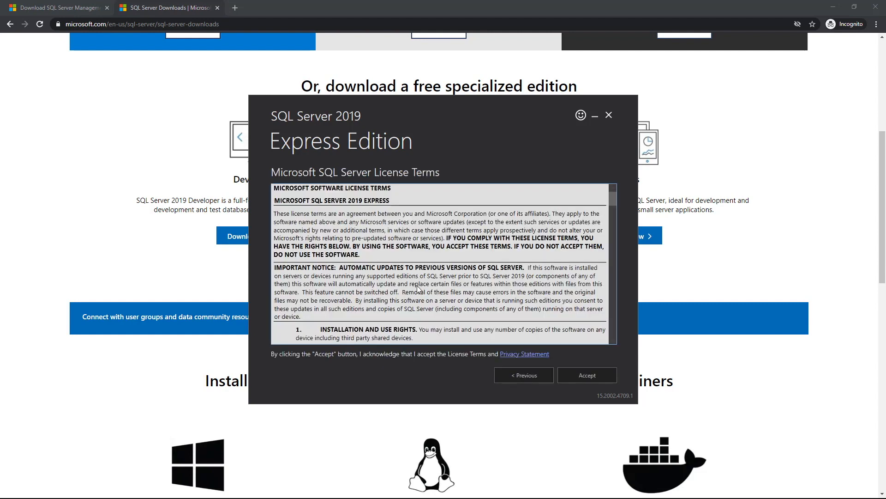
{"action": "left_click", "coordinate": [587, 375]}
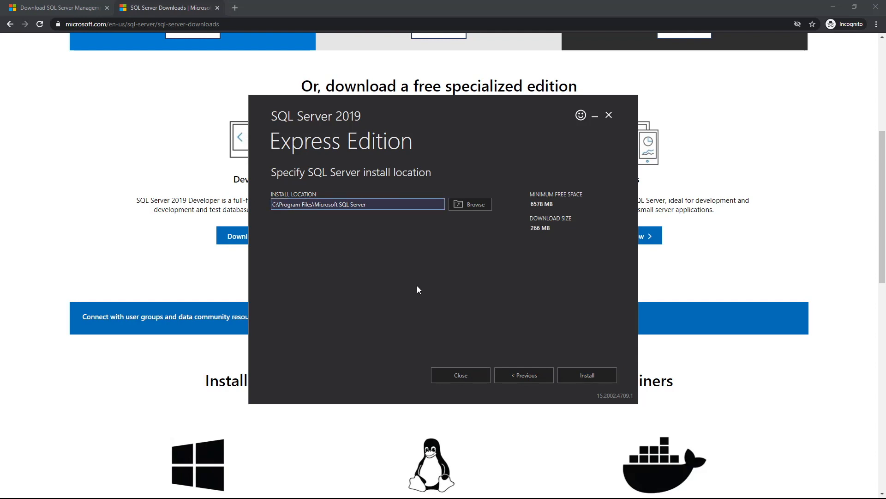
{"action": "type", "text": "D:\\Microsoft SQL Server"}
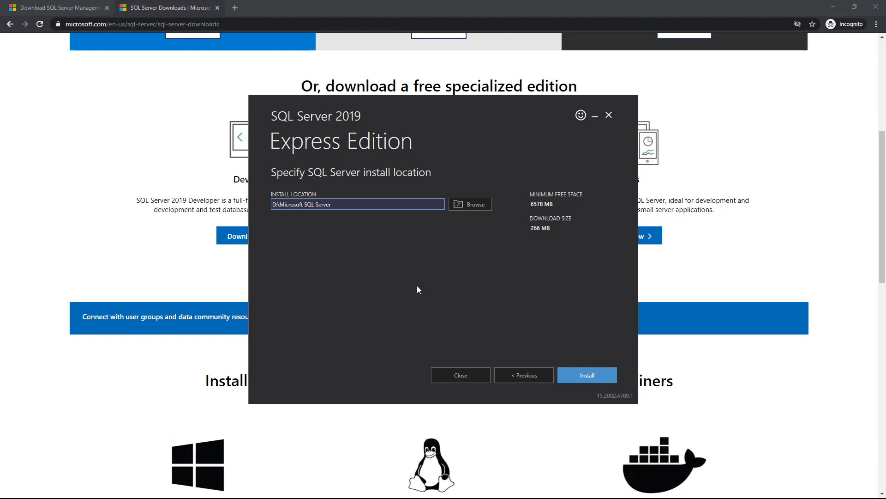
{"action": "left_click", "coordinate": [587, 375]}
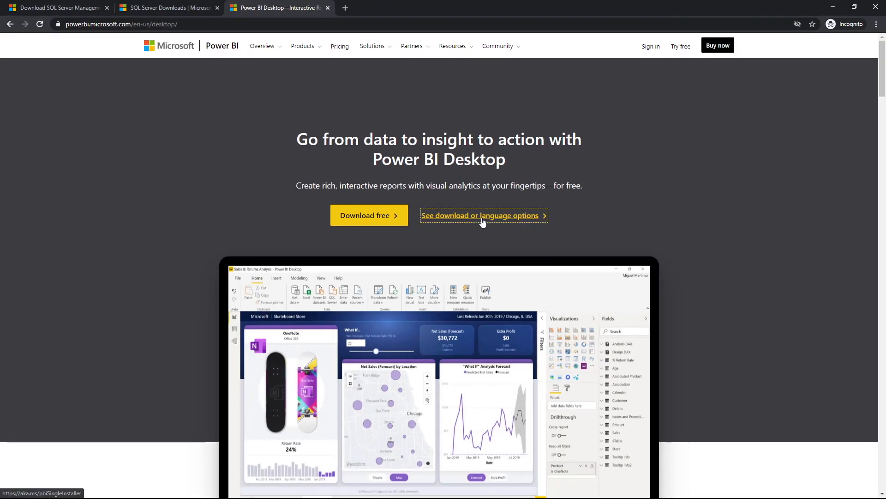
Step: Download PBIDesktopSetup_x64.exe from the Power BI Desktop download options
{"action": "left_click", "coordinate": [481, 215]}
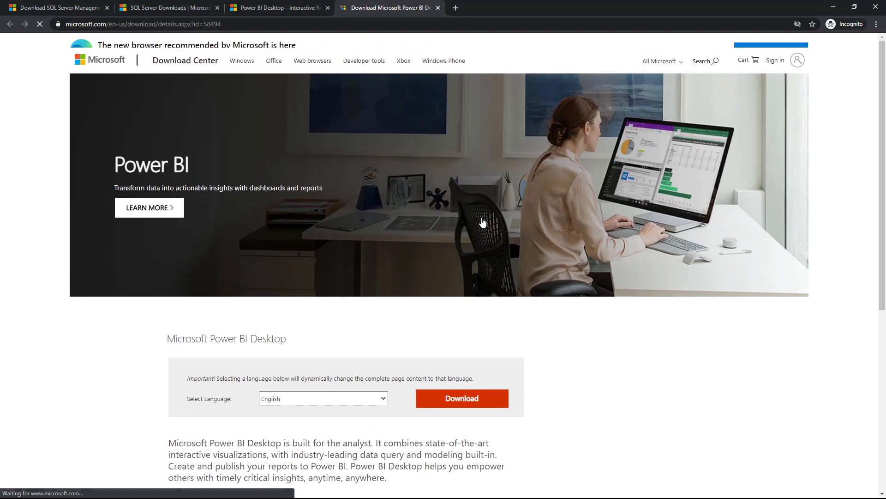
{"action": "left_click", "coordinate": [462, 398]}
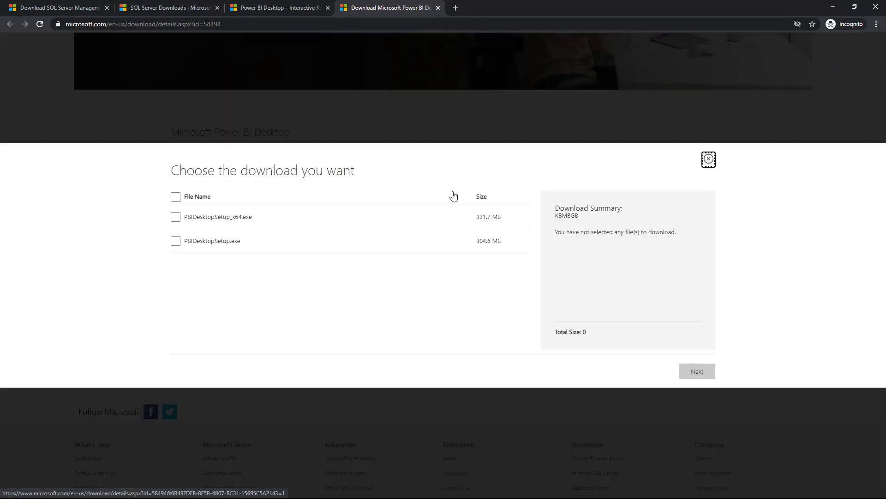
{"action": "left_click", "coordinate": [176, 217]}
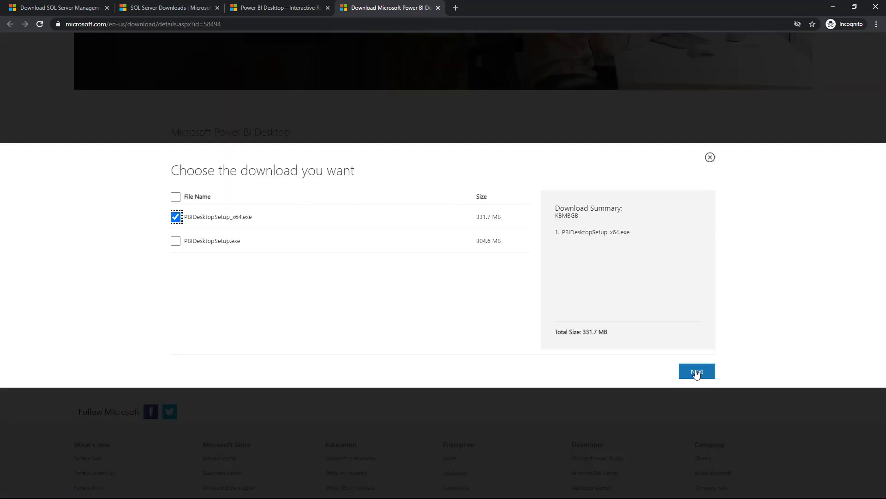
{"action": "left_click", "coordinate": [697, 370]}
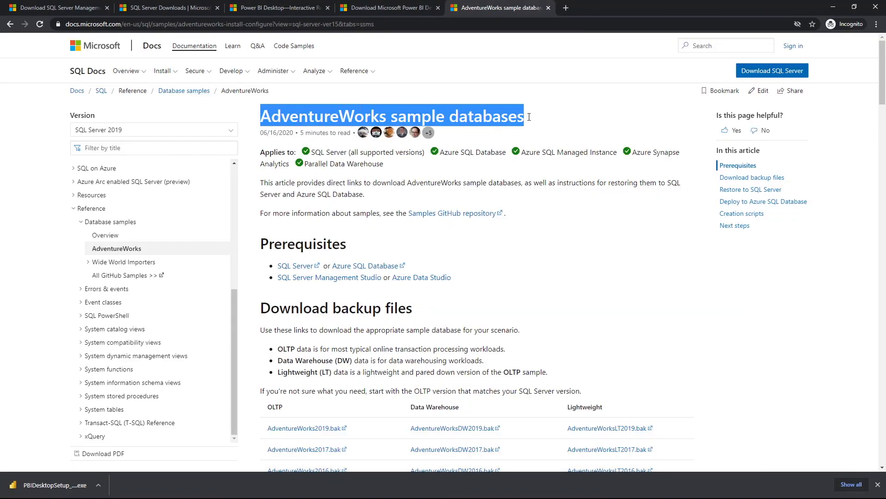
Step: Download the AdventureWorks .bak file from the 'Download backup files' section
{"action": "scroll", "scroll_direction": "down", "scroll_amount": 3}
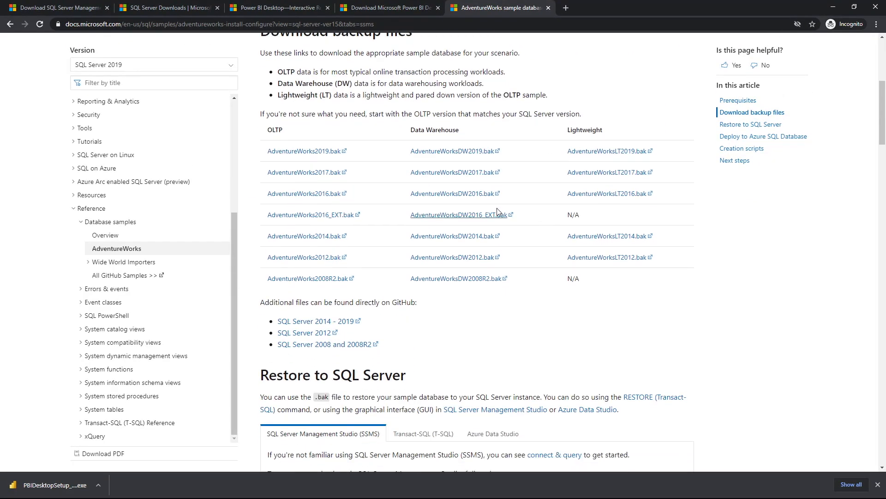
{"action": "left_click", "coordinate": [317, 151]}
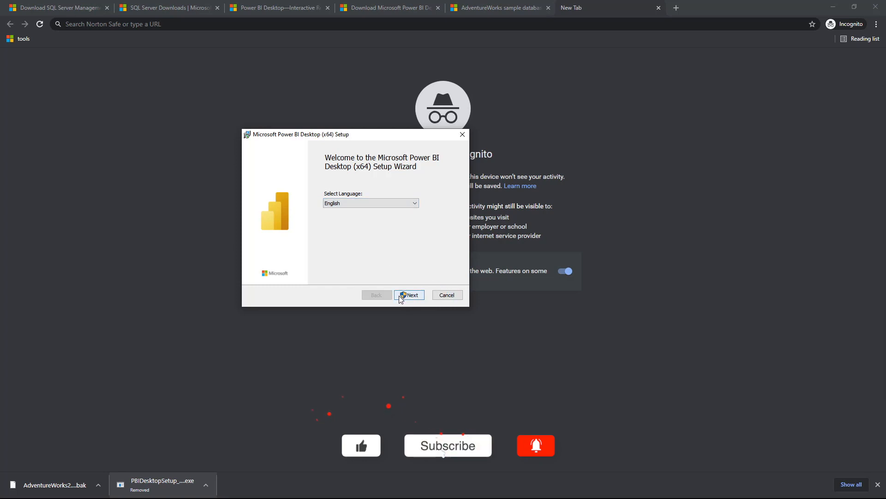
Step: Run the Power BI Desktop setup in English, accepting the license agreement
{"action": "left_click", "coordinate": [409, 295]}
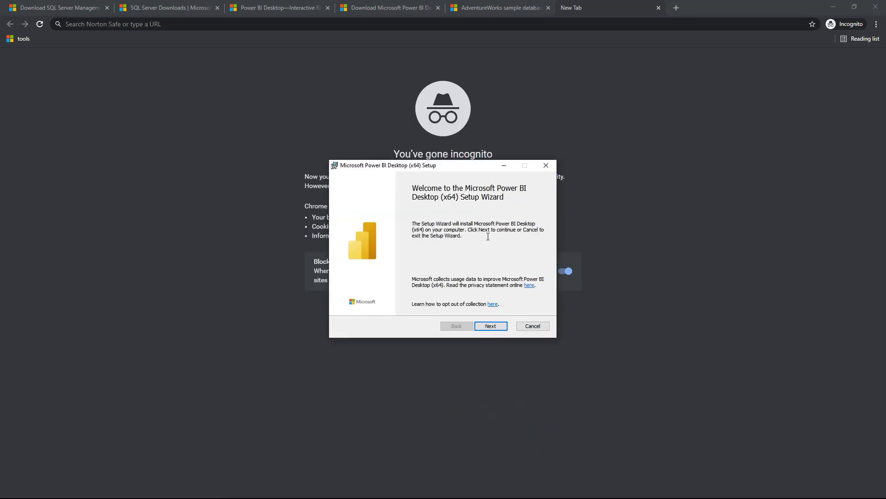
{"action": "left_click", "coordinate": [491, 325]}
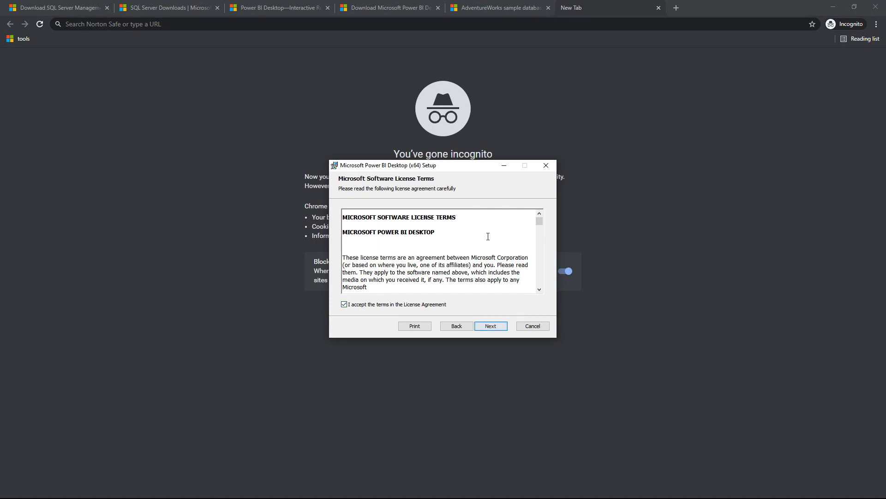
{"action": "left_click", "coordinate": [490, 326]}
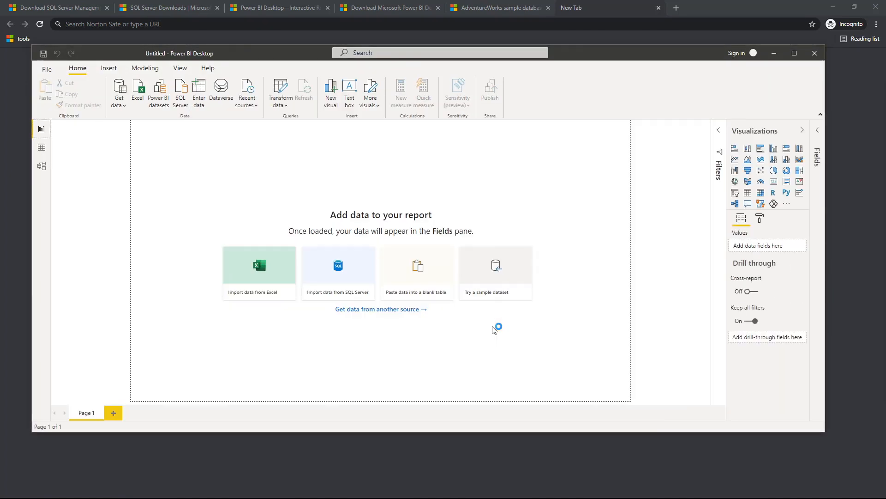
Step: Launch SQL Server Management Studio 18 from the Start menu's SQL Server Tools 18 folder
{"action": "left_click", "coordinate": [10, 487]}
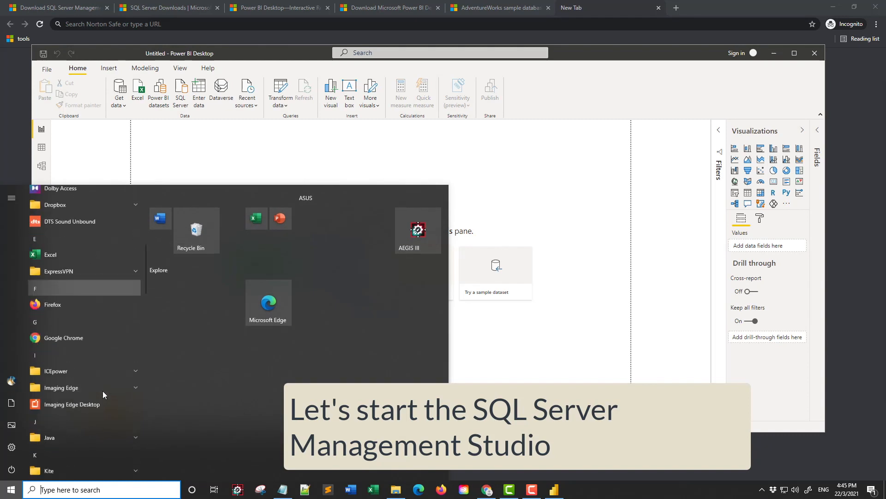
{"action": "scroll", "scroll_direction": "down", "scroll_amount": 3}
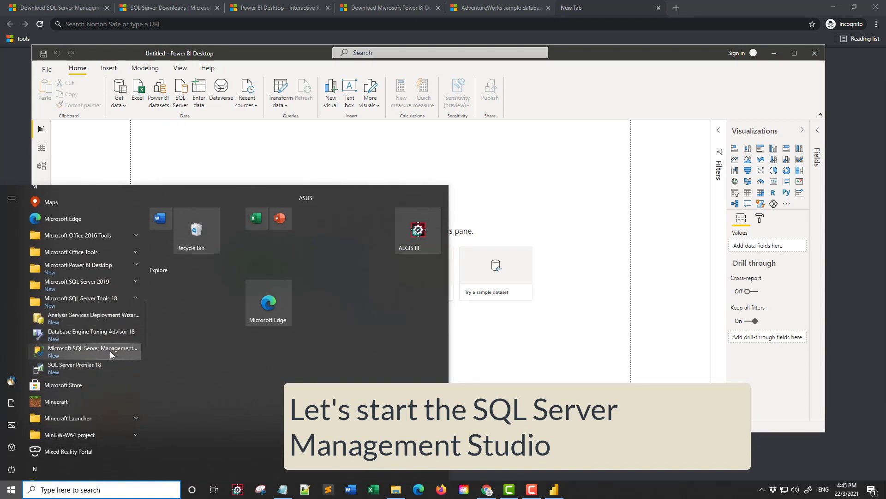
{"action": "mouse_move", "coordinate": [111, 351]}
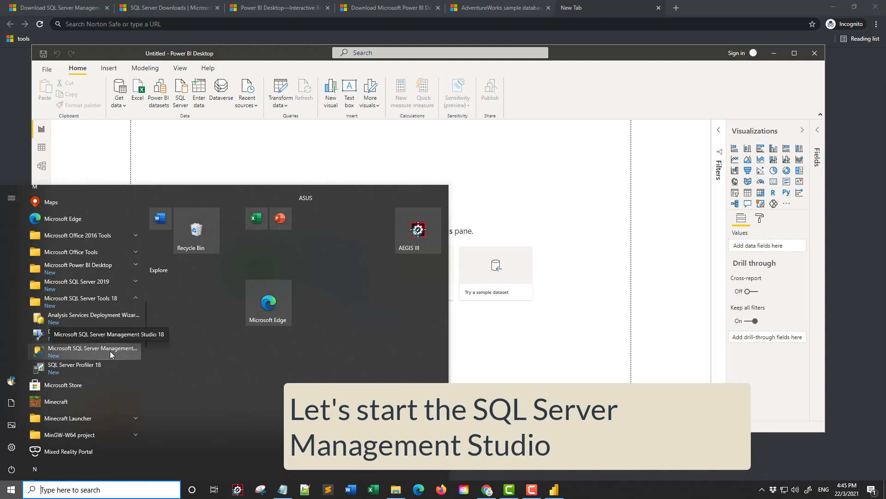
{"action": "left_click", "coordinate": [93, 350]}
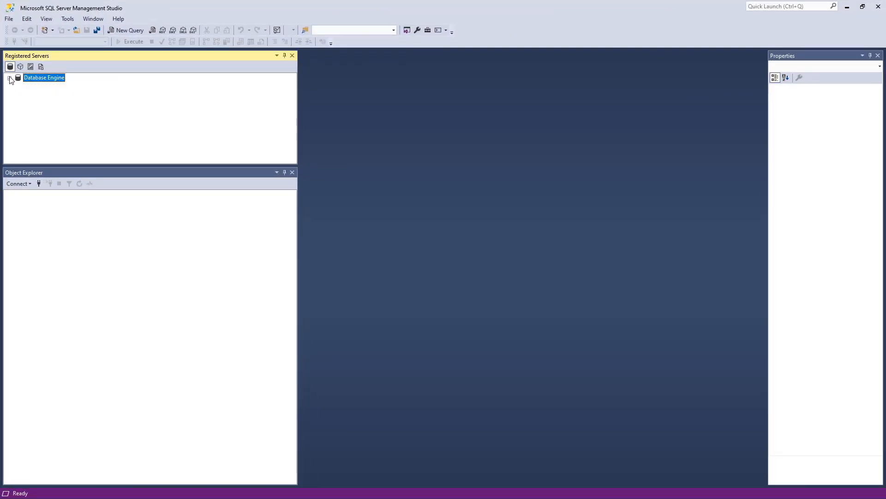
Step: Expand Database Engine in Registered Servers and select the local sqlexpress server
{"action": "left_click", "coordinate": [12, 78]}
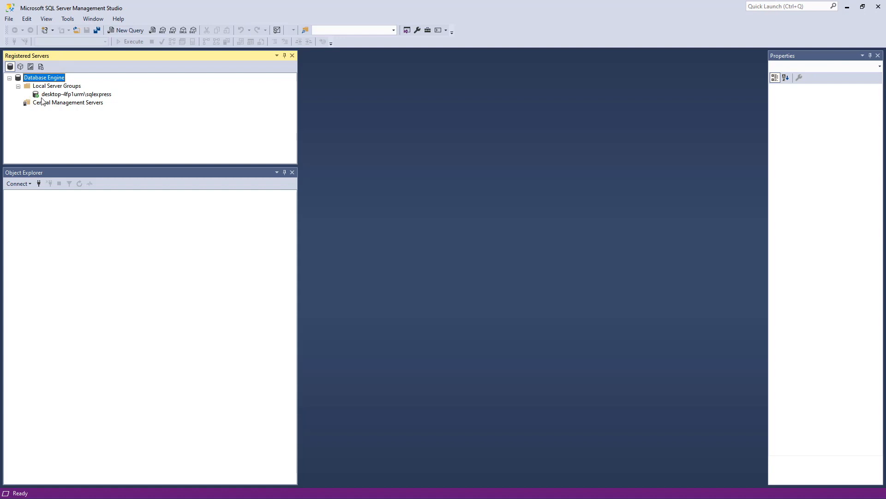
{"action": "mouse_move", "coordinate": [96, 98]}
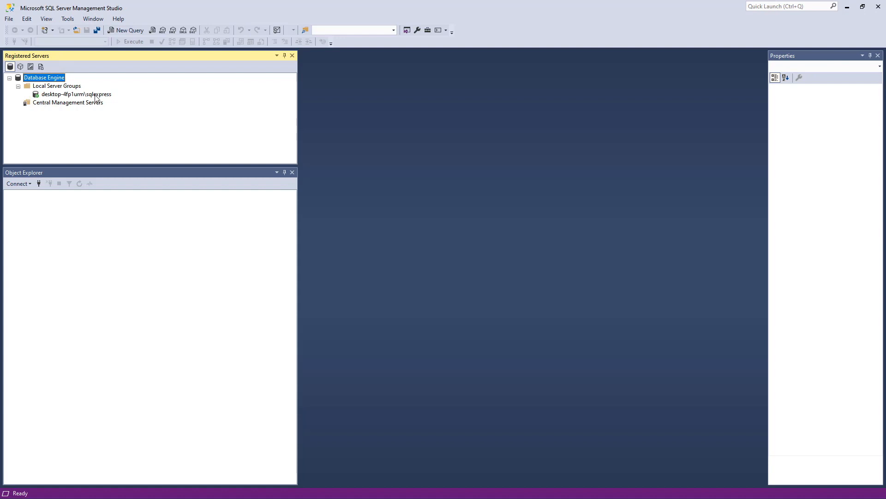
{"action": "left_click", "coordinate": [77, 93]}
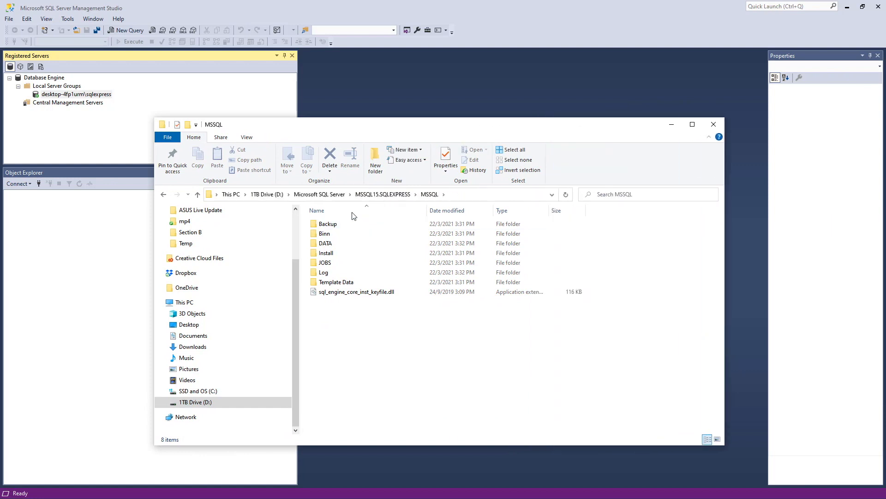
{"action": "mouse_move", "coordinate": [316, 203]}
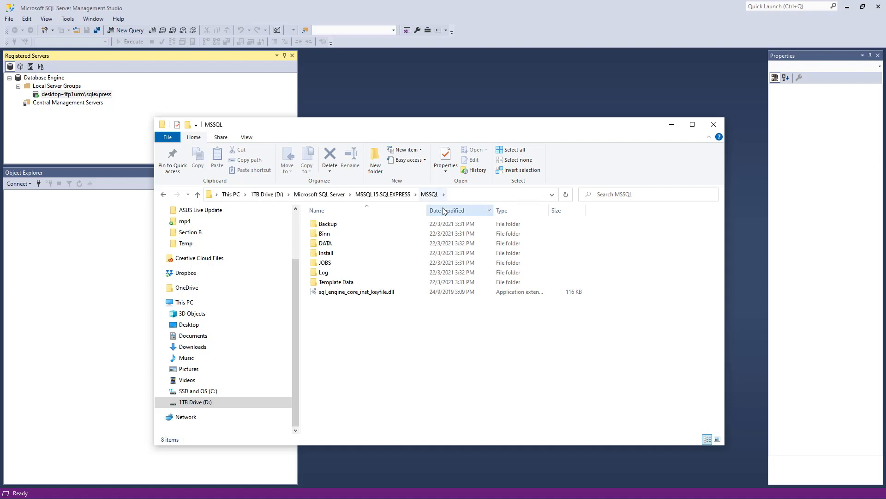
Step: Copy AdventureWorks2019.bak into the SQLEXPRESS Backup folder, then connect to sqlexpress
{"action": "double_click", "coordinate": [327, 224]}
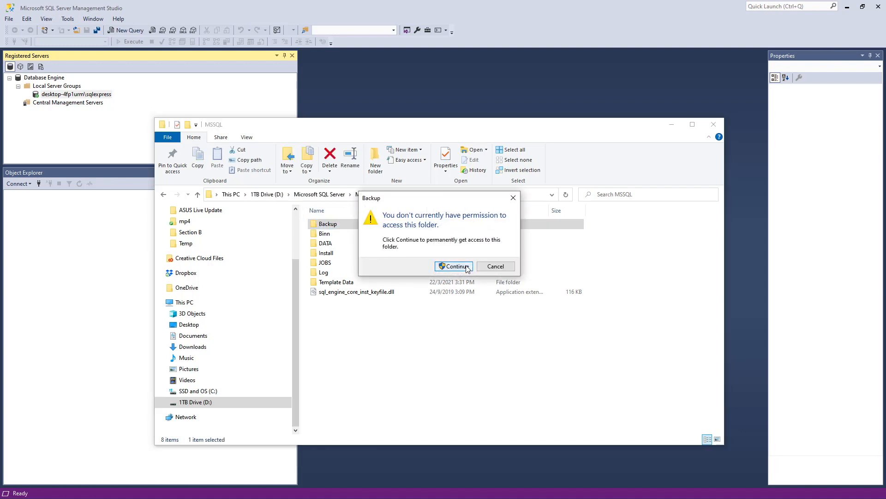
{"action": "left_click", "coordinate": [455, 266]}
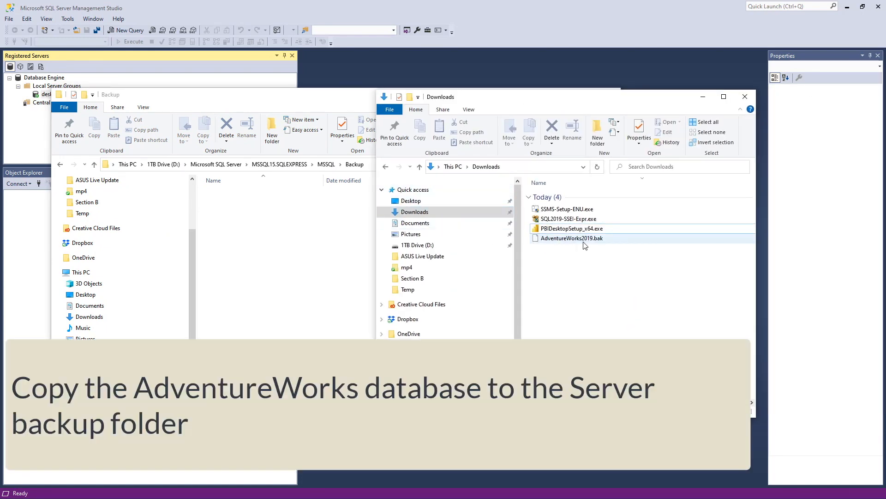
{"action": "left_click", "coordinate": [572, 237]}
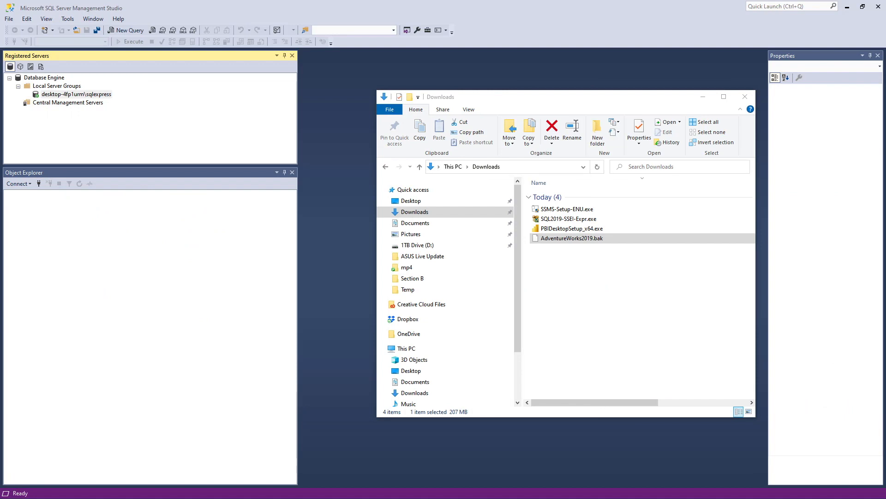
{"action": "mouse_move", "coordinate": [586, 103]}
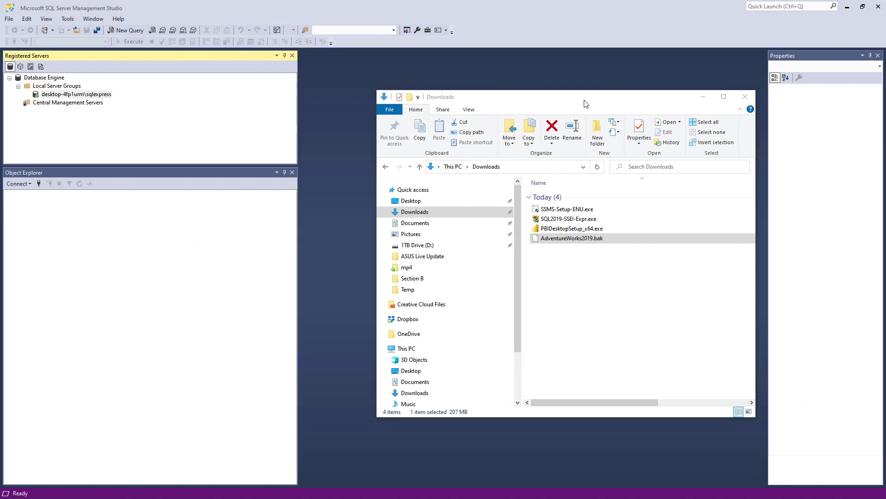
{"action": "double_click", "coordinate": [77, 94]}
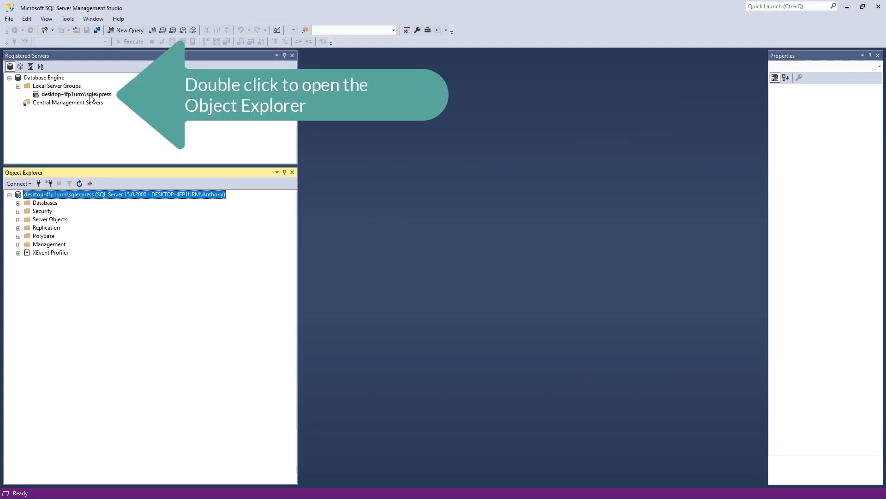
Step: Restore AdventureWorks2019 from the AdventureWorks2019.bak device backup and dismiss the success message
{"action": "right_click", "coordinate": [45, 202]}
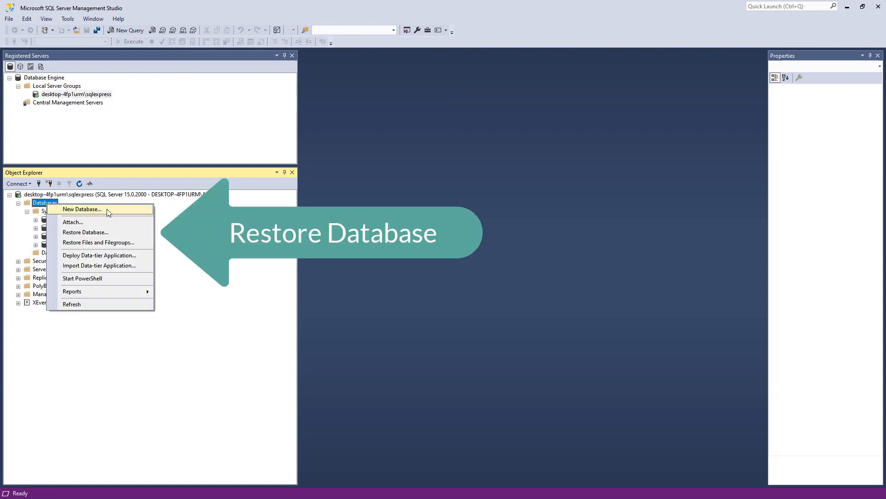
{"action": "mouse_move", "coordinate": [128, 235]}
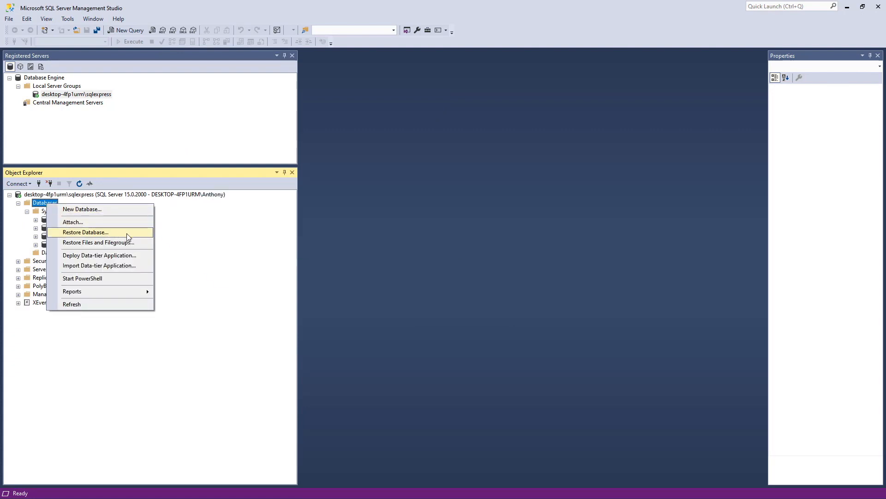
{"action": "left_click", "coordinate": [86, 232]}
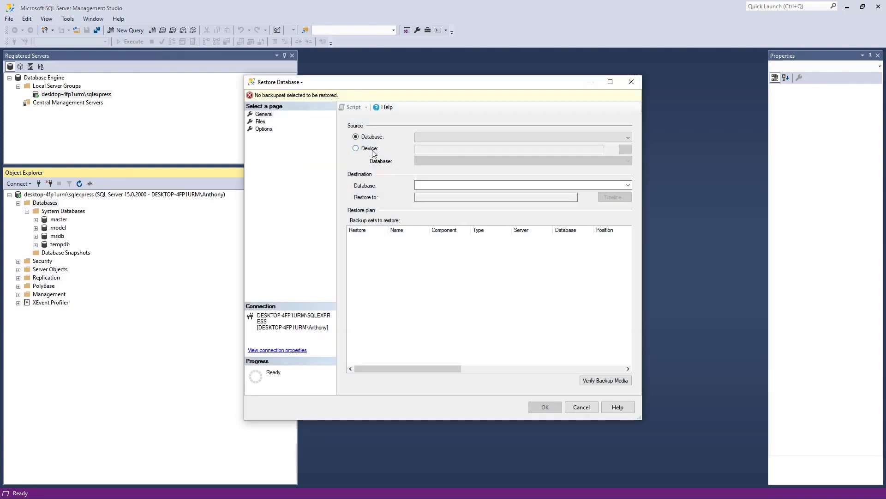
{"action": "left_click", "coordinate": [356, 148]}
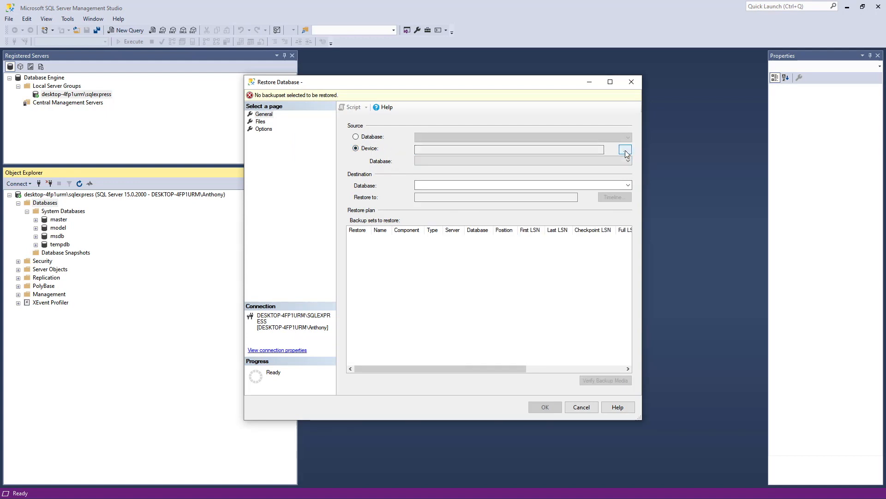
{"action": "left_click", "coordinate": [625, 149]}
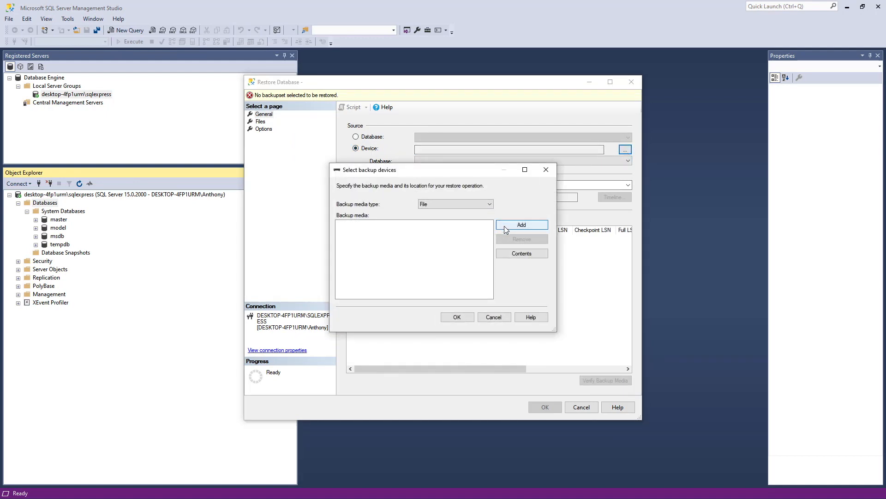
{"action": "left_click", "coordinate": [521, 225]}
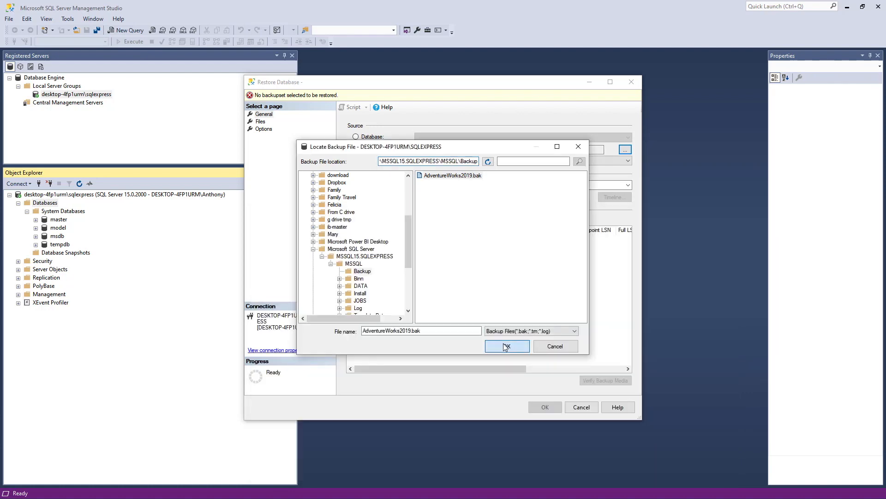
{"action": "left_click", "coordinate": [507, 346]}
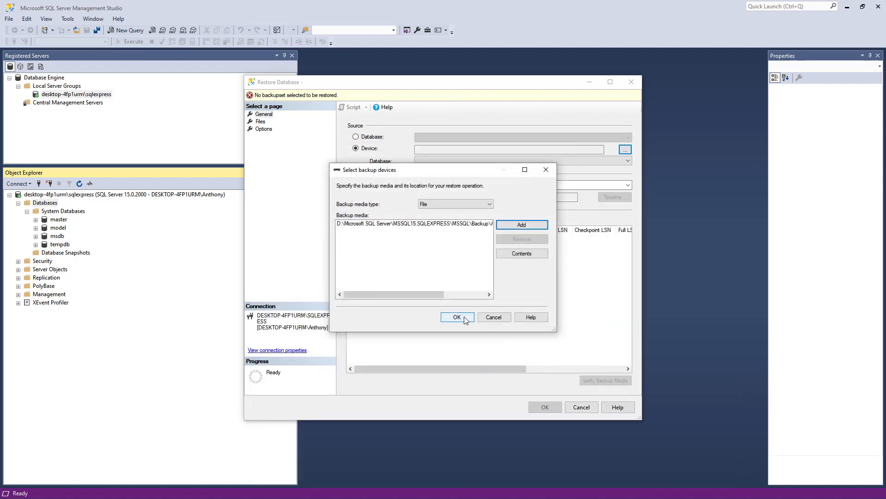
{"action": "left_click", "coordinate": [457, 316]}
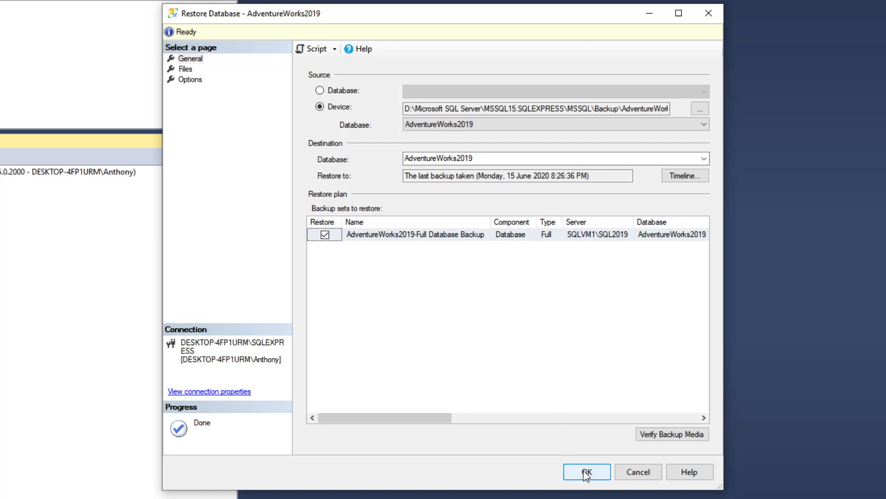
{"action": "left_click_drag", "start_coordinate": [388, 418], "coordinate": [466, 417]}
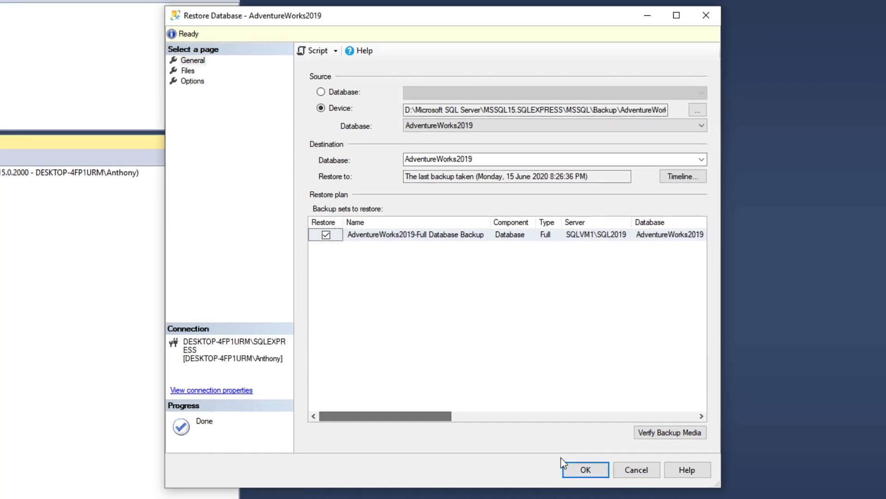
{"action": "left_click", "coordinate": [592, 470]}
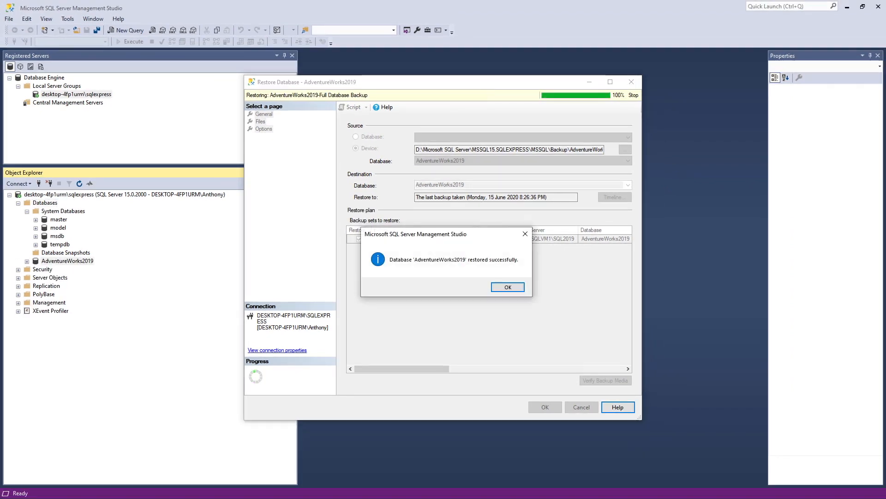
{"action": "left_click", "coordinate": [508, 287]}
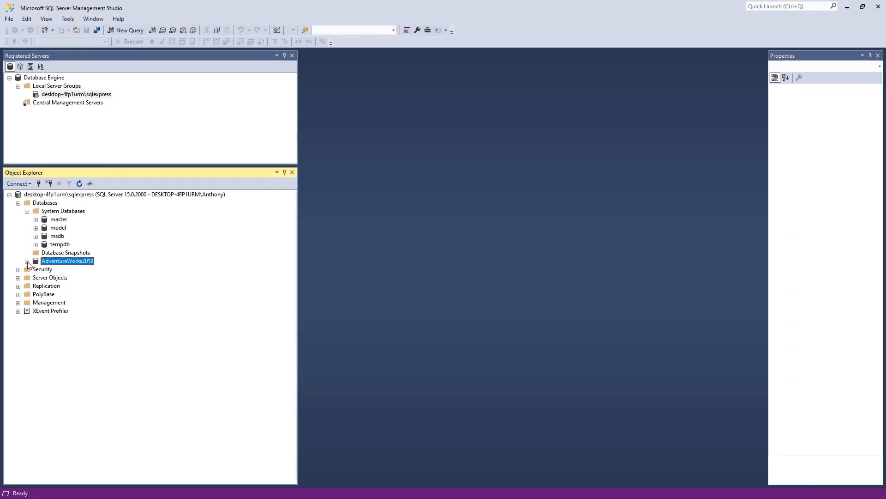
Step: Enter DESKTOP-4FP1URM\SQLEXPRESS as the server in Power BI's SQL Server connection form
{"action": "left_click", "coordinate": [27, 260]}
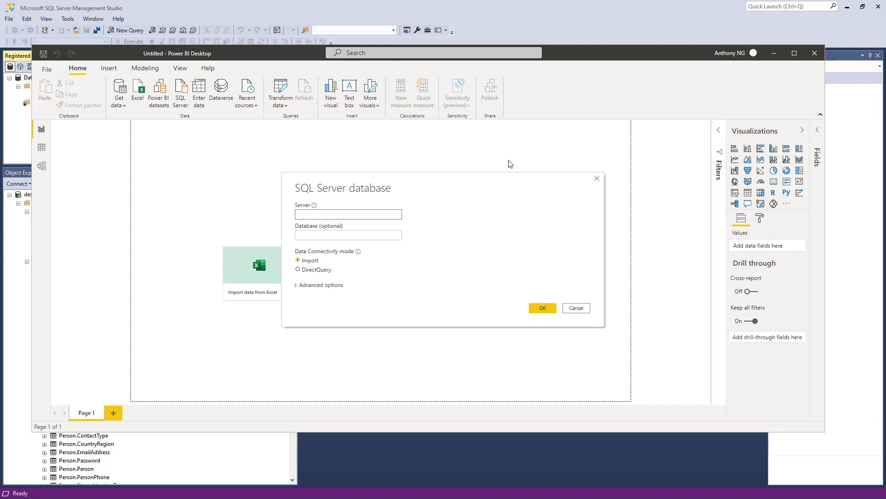
{"action": "left_click", "coordinate": [576, 308]}
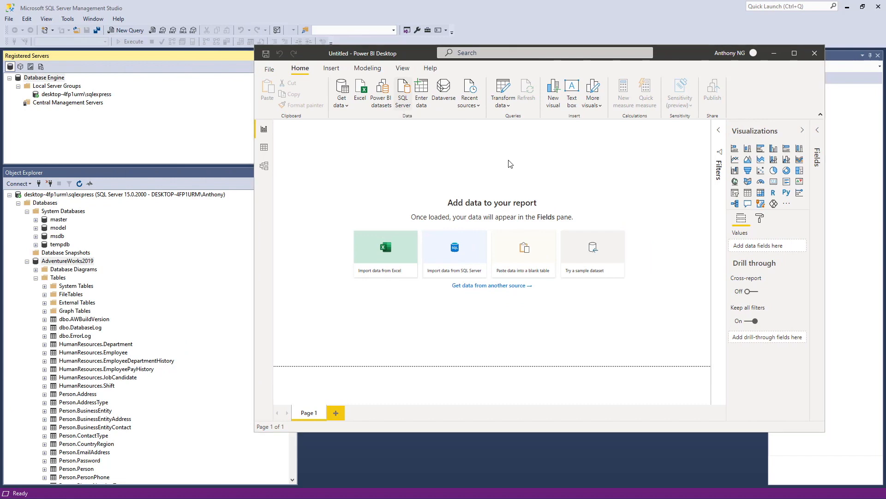
{"action": "left_click", "coordinate": [403, 91]}
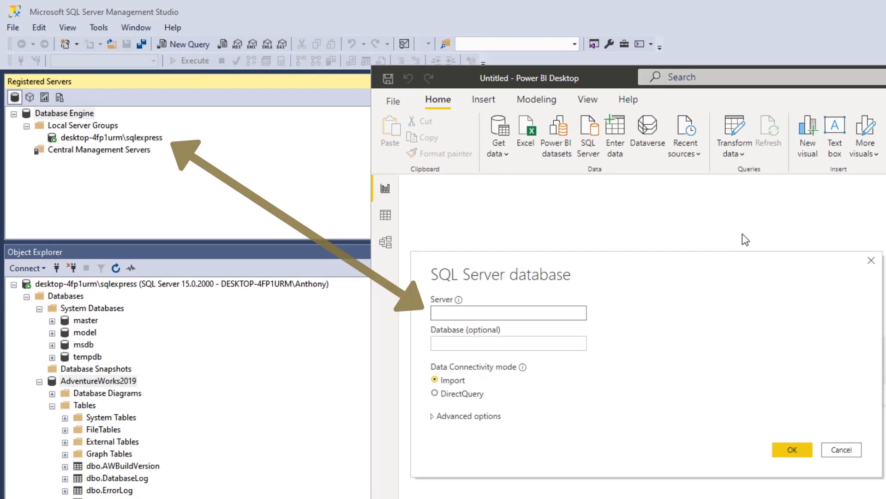
{"action": "type", "text": "DESKTOP-4FP1URM\\"}
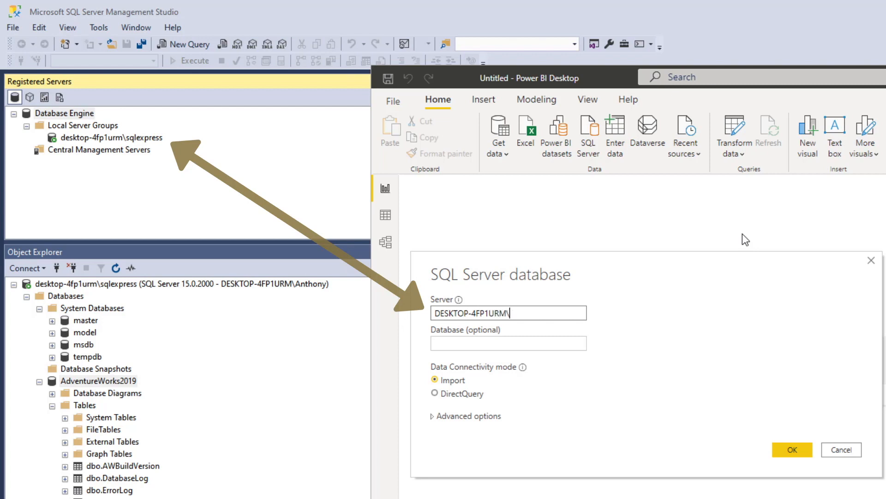
{"action": "type", "text": "SQLEXP"}
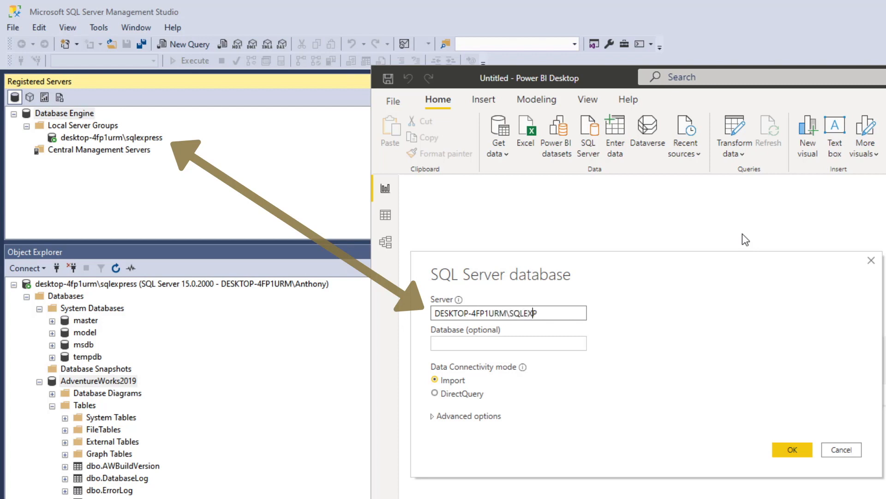
{"action": "type", "text": "RESS"}
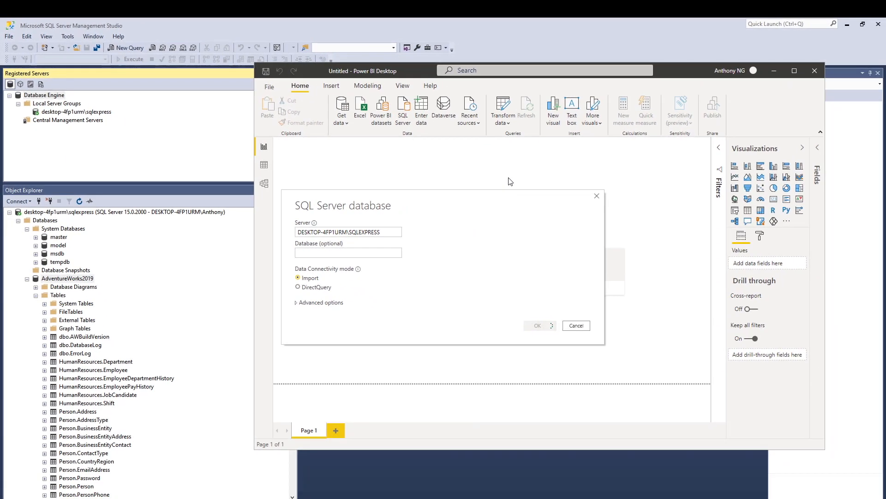
Step: Connect to the local SQLEXPRESS server and expand AdventureWorks2019 in Navigator
{"action": "left_click", "coordinate": [576, 325]}
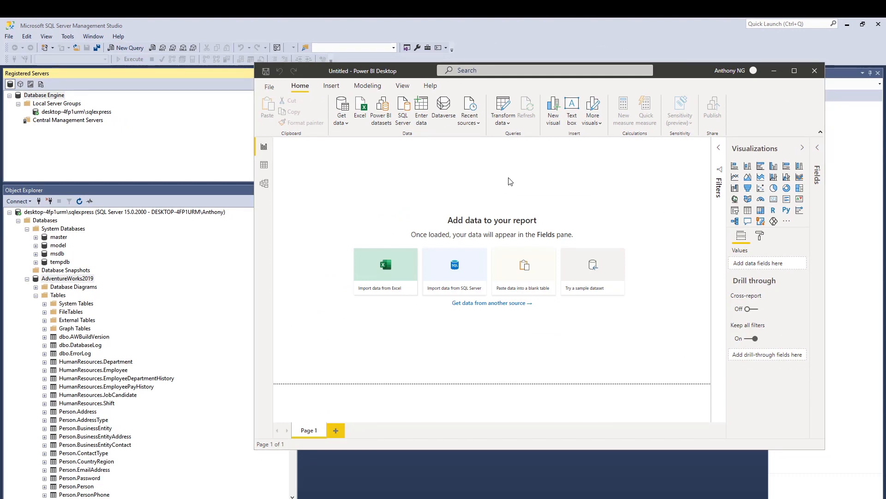
{"action": "left_click", "coordinate": [455, 271]}
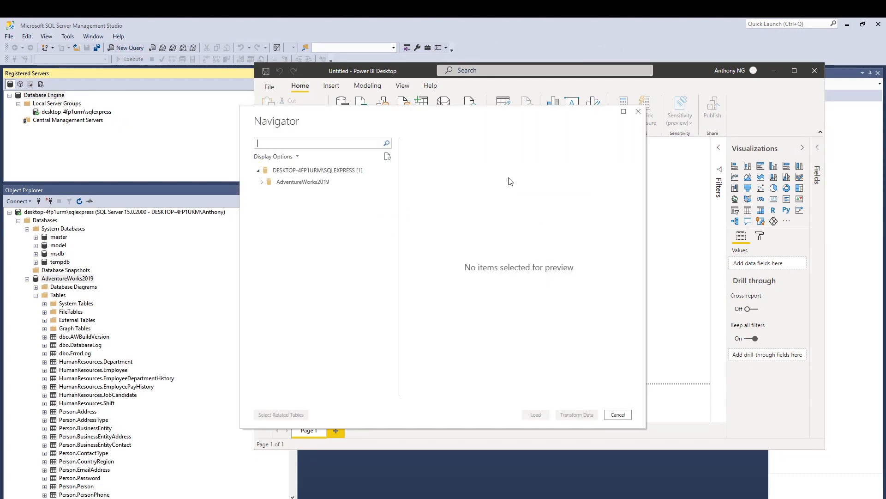
{"action": "left_click", "coordinate": [302, 182]}
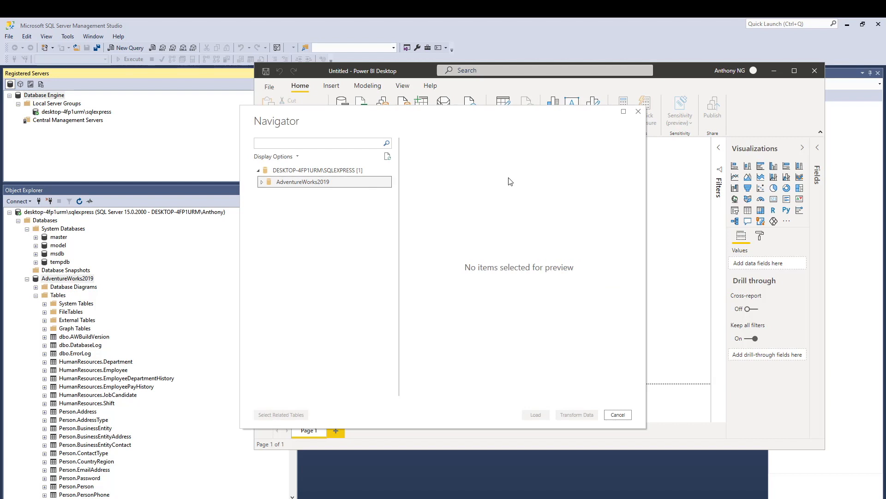
{"action": "left_click", "coordinate": [261, 182]}
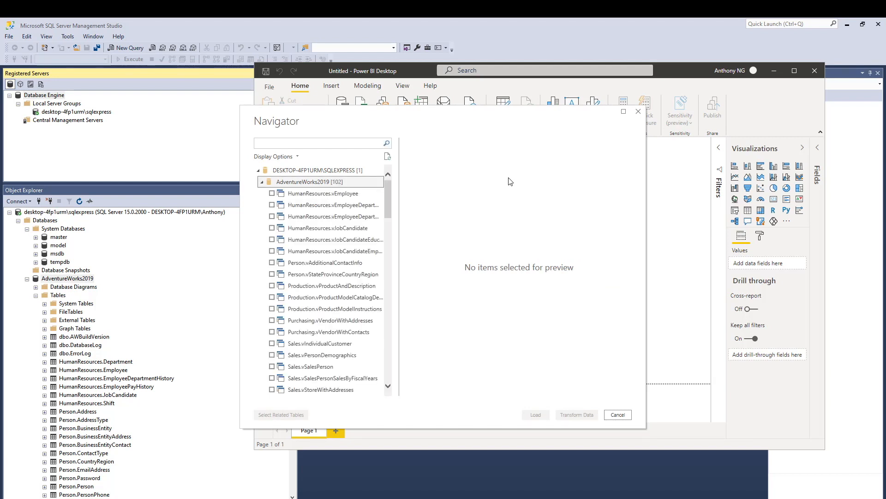
Step: Select Person.Person plus its related tables and open them in Power Query Editor
{"action": "scroll", "scroll_direction": "down", "scroll_amount": 3}
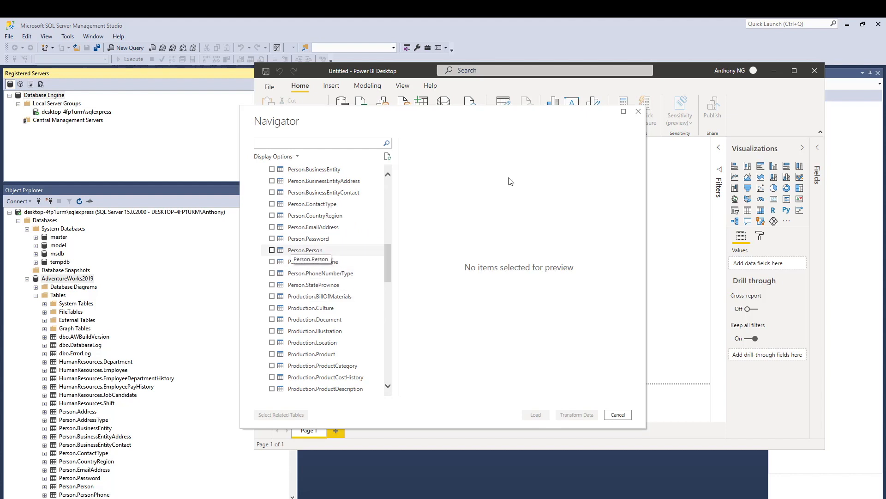
{"action": "left_click", "coordinate": [272, 250]}
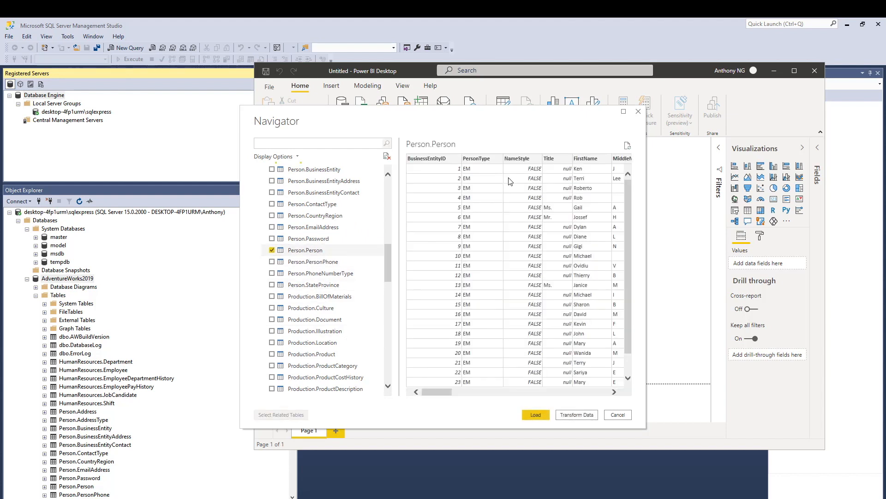
{"action": "left_click", "coordinate": [281, 415]}
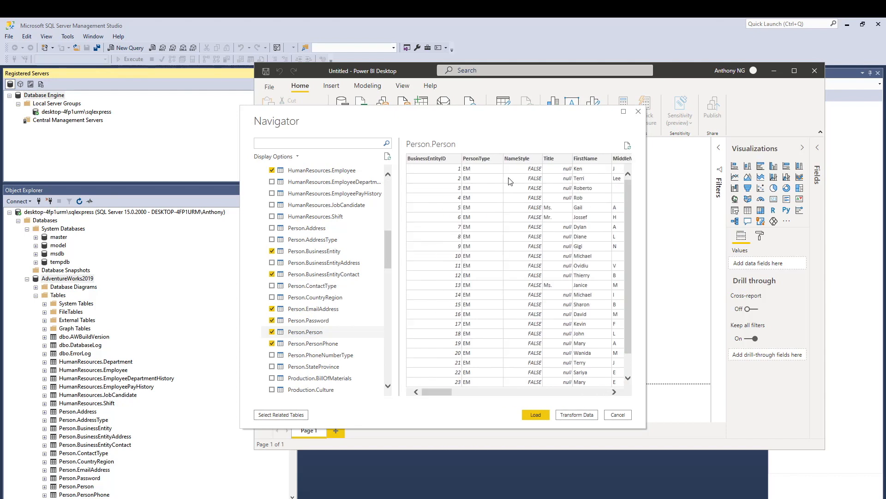
{"action": "left_click", "coordinate": [576, 414]}
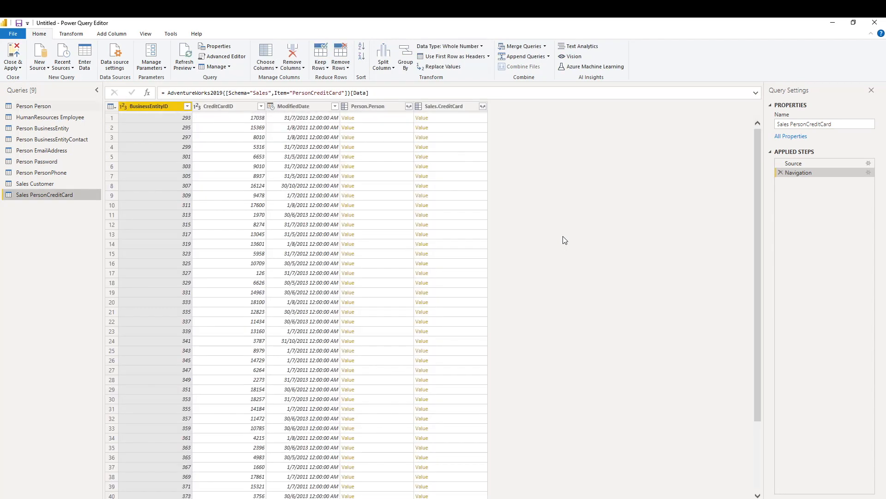
Step: Preview the Sales Customer and Person PersonPhone queries, then Close & Apply
{"action": "left_click", "coordinate": [35, 183]}
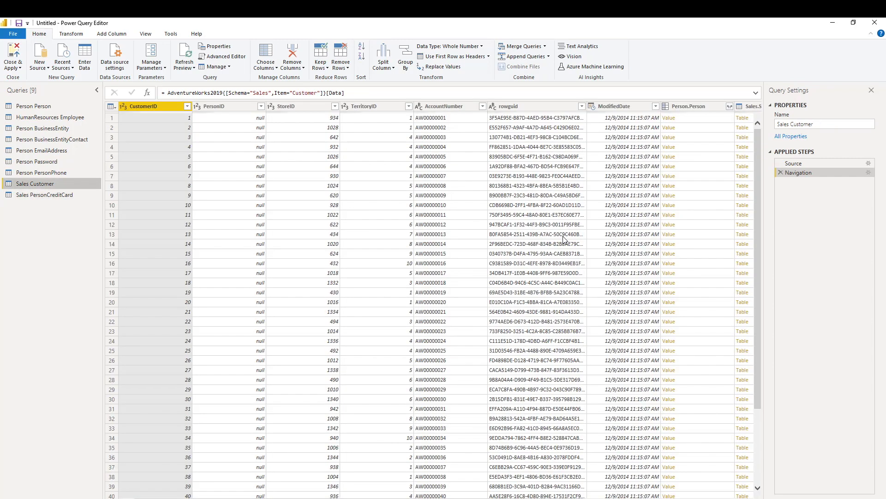
{"action": "left_click", "coordinate": [41, 172]}
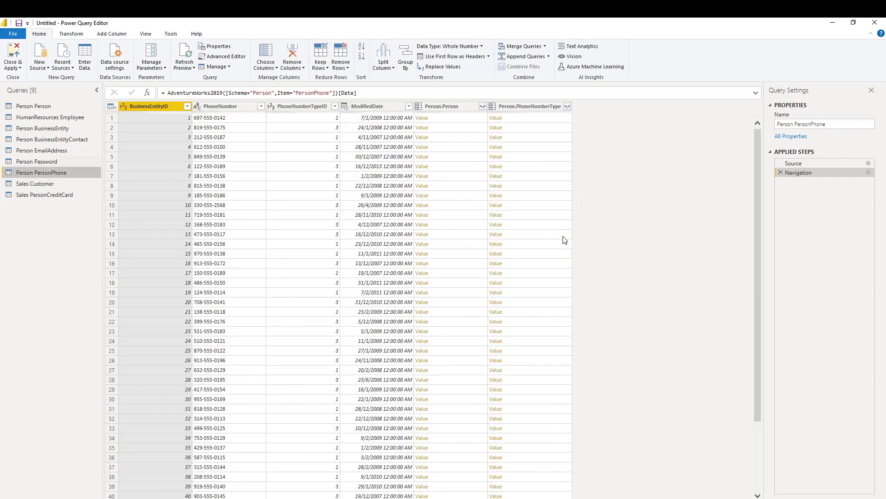
{"action": "left_click", "coordinate": [36, 162]}
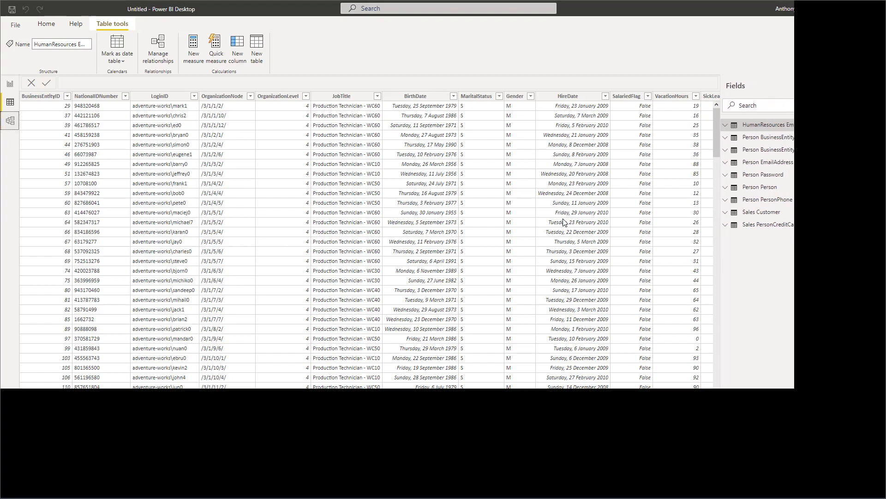
Step: View table relationships in the upgraded Model view, then return to HumanResources Employee data
{"action": "left_click", "coordinate": [8, 123]}
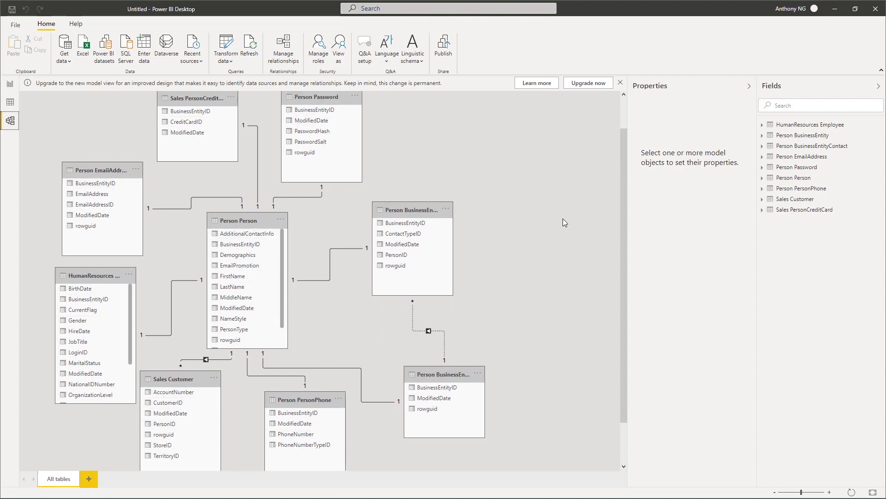
{"action": "scroll", "scroll_direction": "down", "scroll_amount": 3}
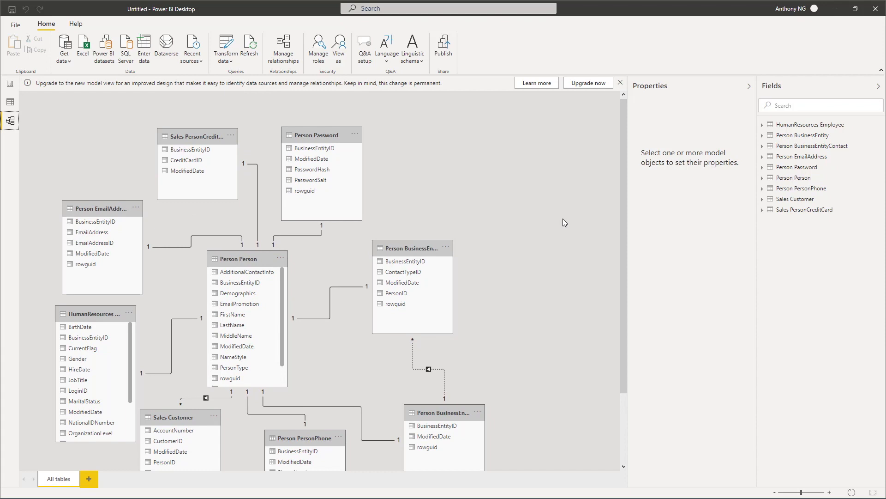
{"action": "left_click", "coordinate": [588, 83]}
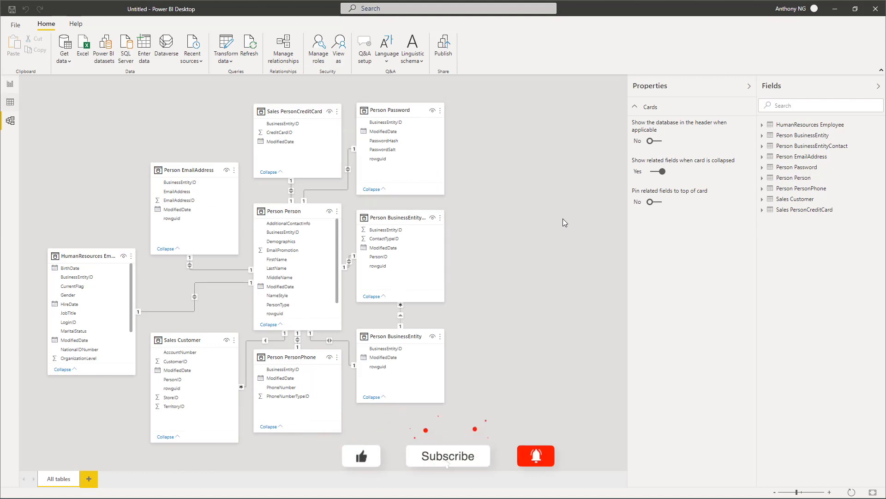
{"action": "left_click", "coordinate": [10, 101]}
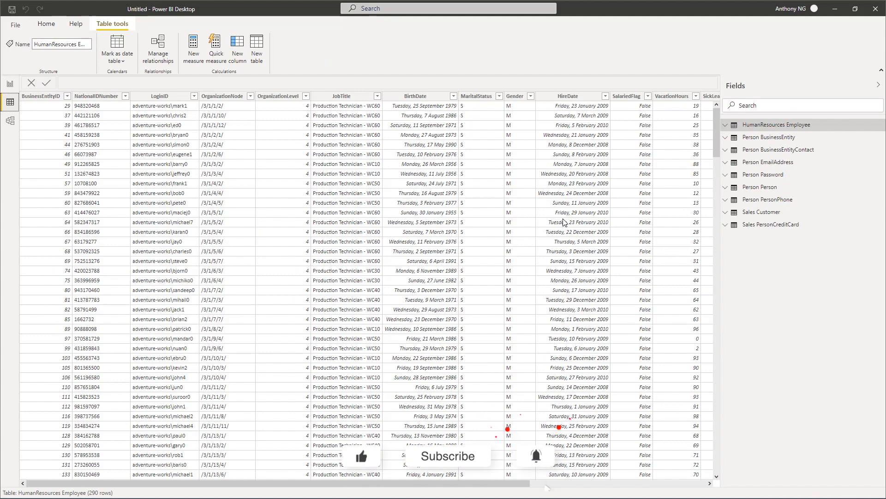